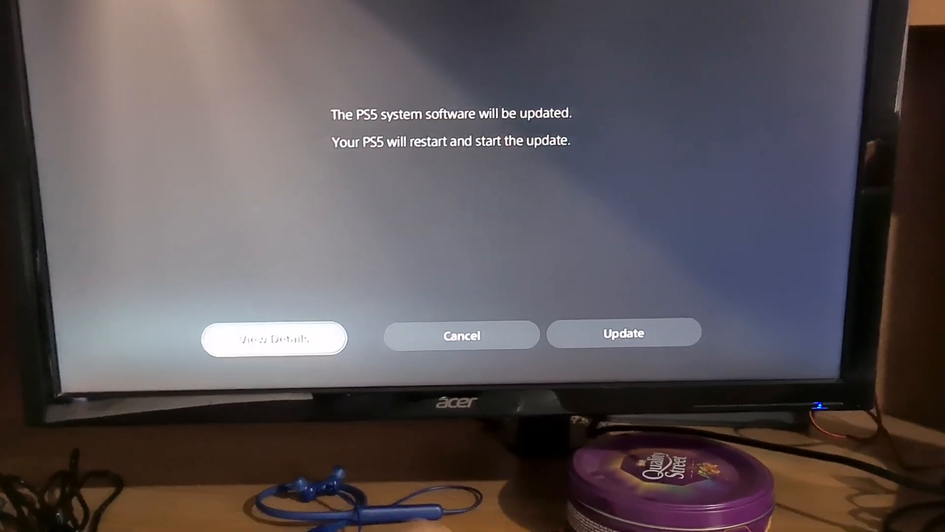
Step: View the details of the pending PS5 system software update
{"action": "left_click", "coordinate": [624, 333]}
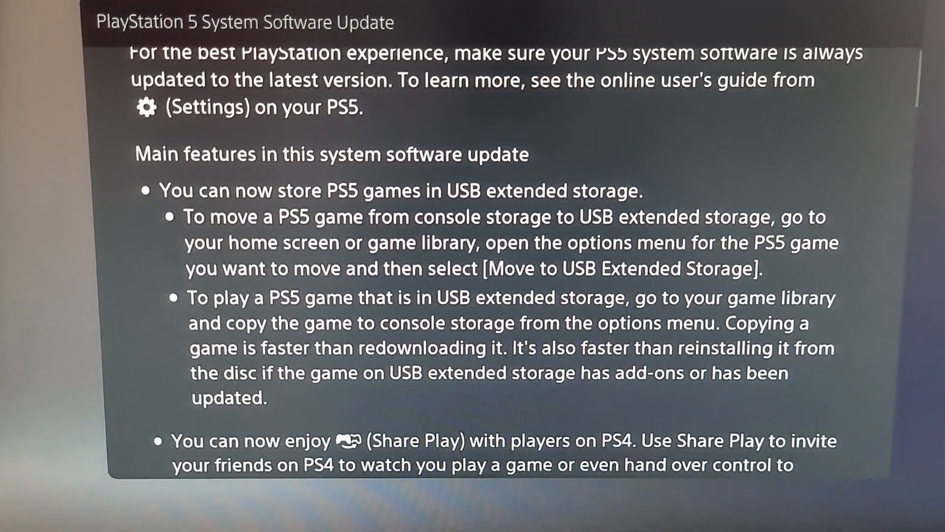
Step: Read through the full update notes down to the last listed feature
{"action": "scroll", "scroll_direction": "down", "scroll_amount": 3}
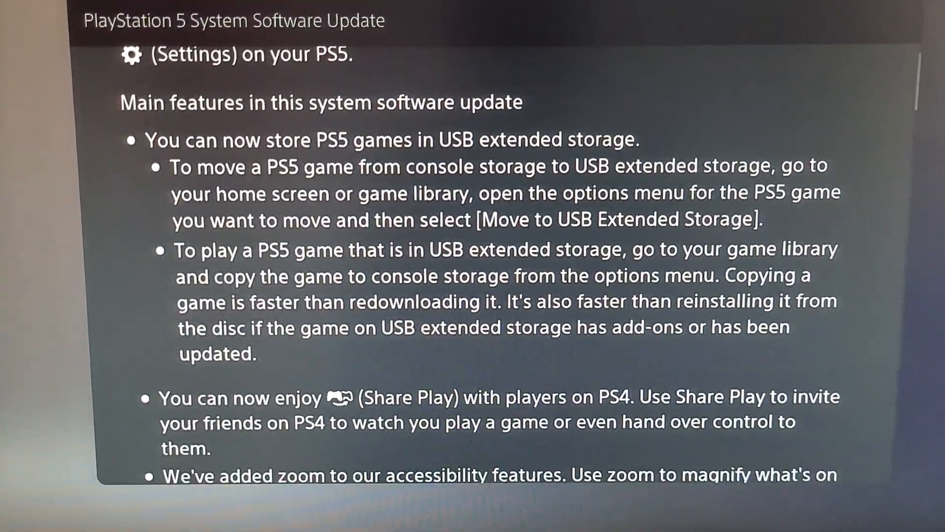
{"action": "scroll", "scroll_direction": "down", "scroll_amount": 3}
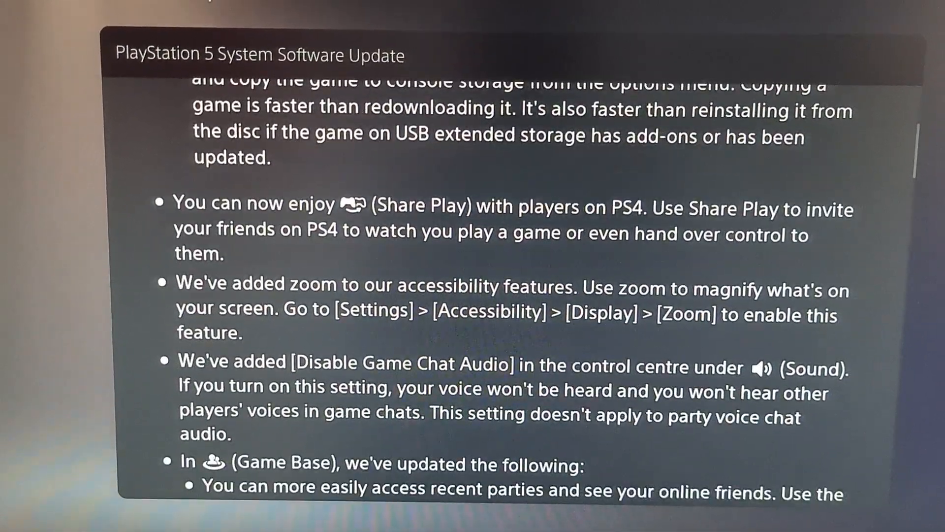
{"action": "scroll", "scroll_direction": "down", "scroll_amount": 3}
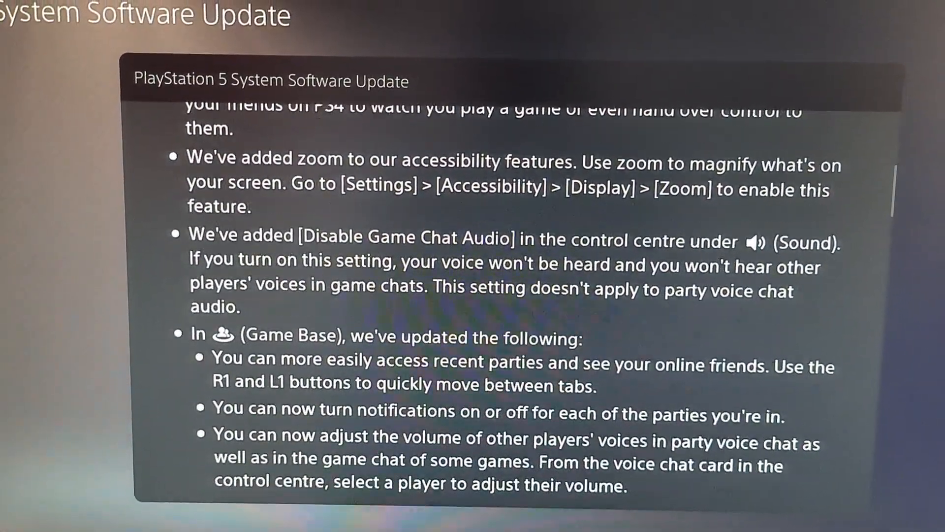
{"action": "scroll", "scroll_direction": "down", "scroll_amount": 3}
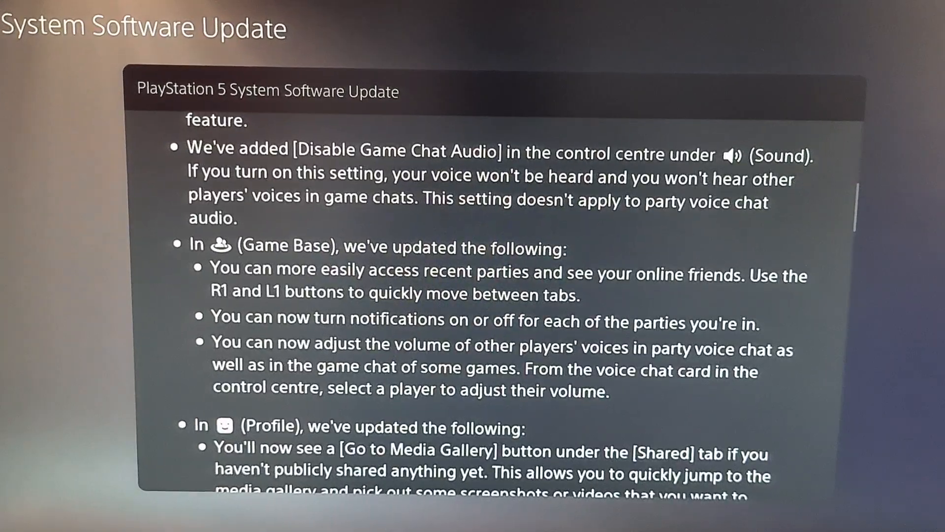
{"action": "scroll", "scroll_direction": "down", "scroll_amount": 3}
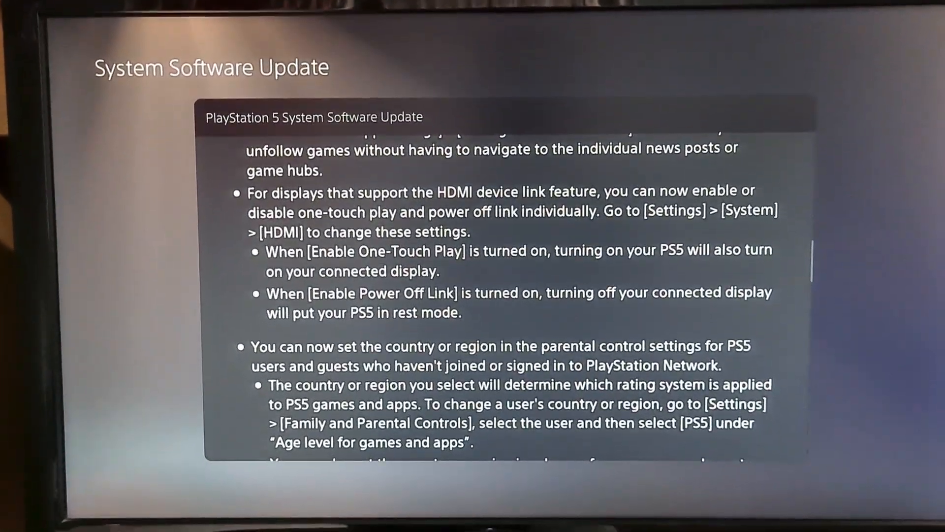
{"action": "scroll", "scroll_direction": "down", "scroll_amount": 3}
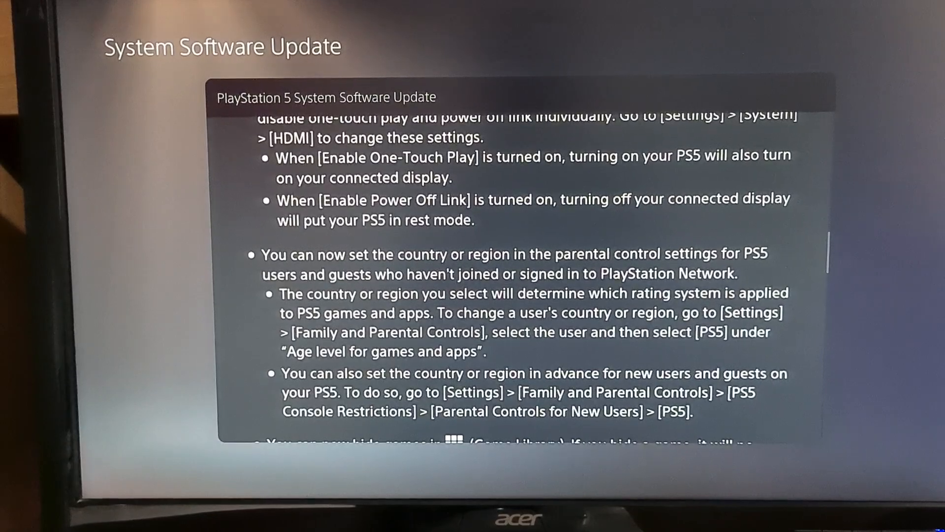
{"action": "scroll", "scroll_direction": "down", "scroll_amount": 3}
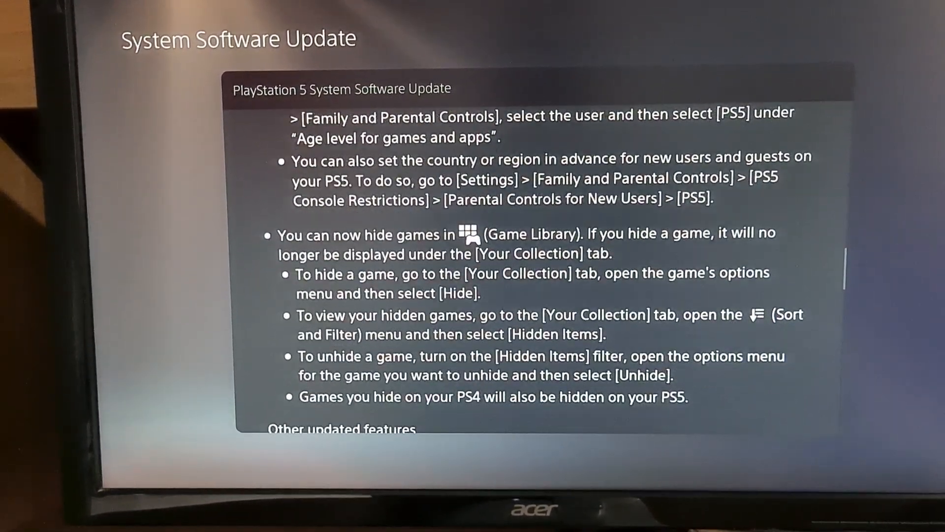
{"action": "scroll", "scroll_direction": "down", "scroll_amount": 3}
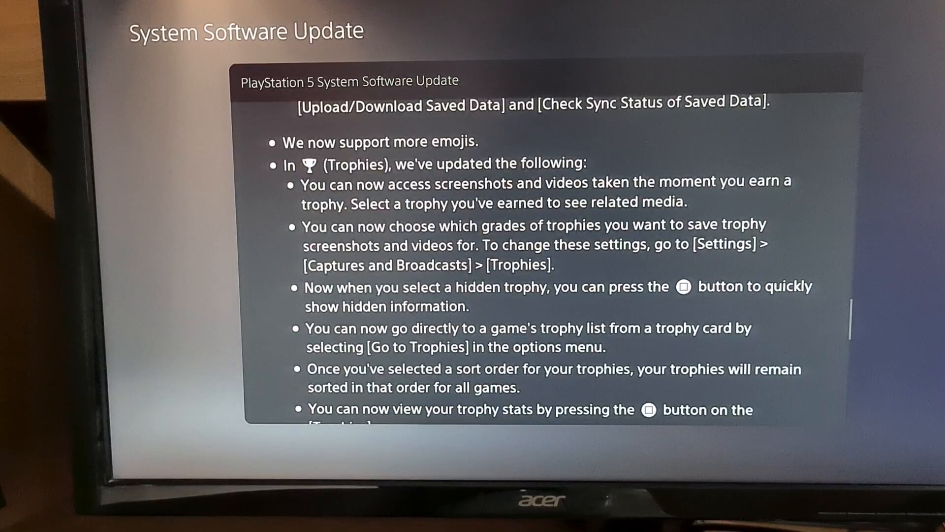
{"action": "scroll", "scroll_direction": "down", "scroll_amount": 3}
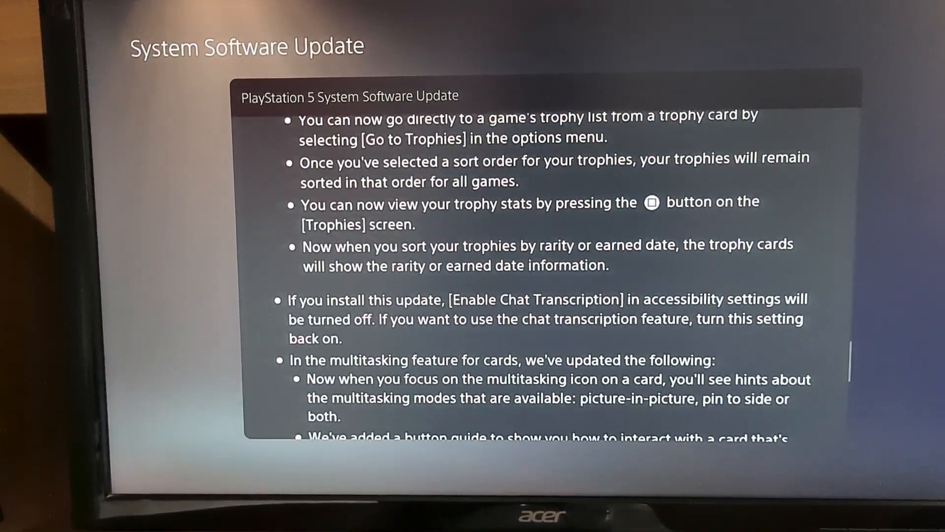
{"action": "scroll", "scroll_direction": "down", "scroll_amount": 3}
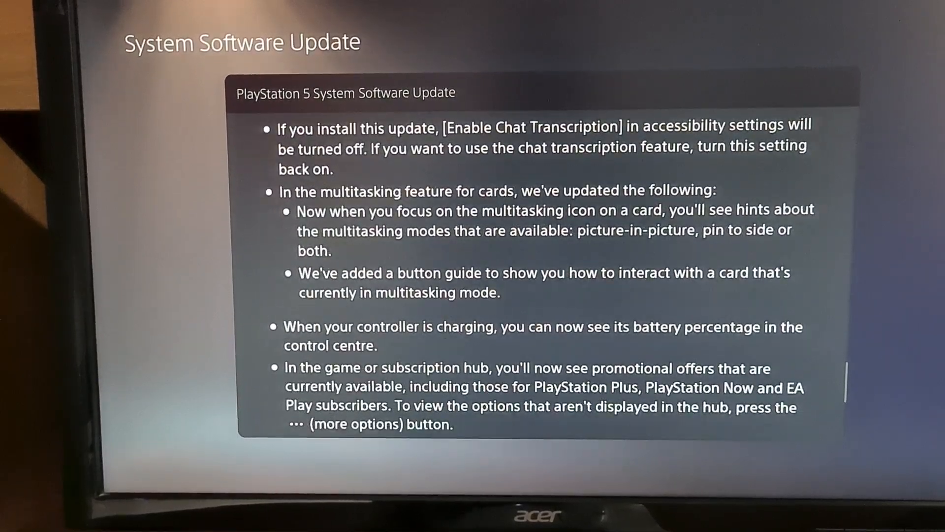
{"action": "scroll", "scroll_direction": "down", "scroll_amount": 3}
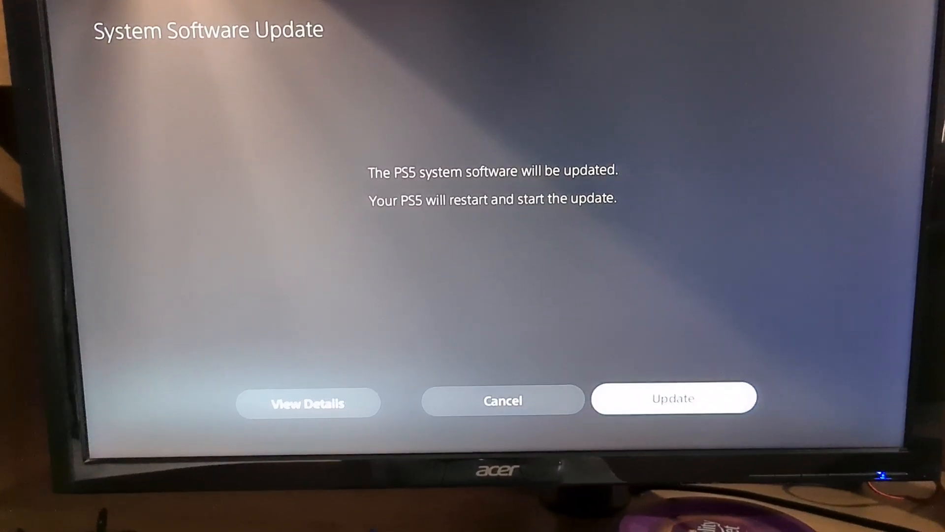
Step: Return to the confirmation prompt and start the system software update
{"action": "left_click", "coordinate": [673, 398]}
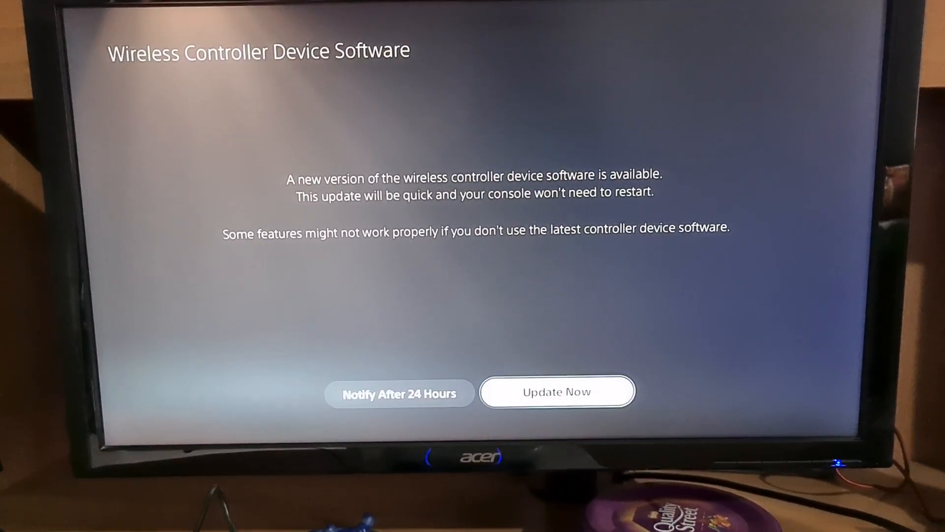
Step: Choose Update Now to start the wireless controller device software update
{"action": "left_click", "coordinate": [556, 391]}
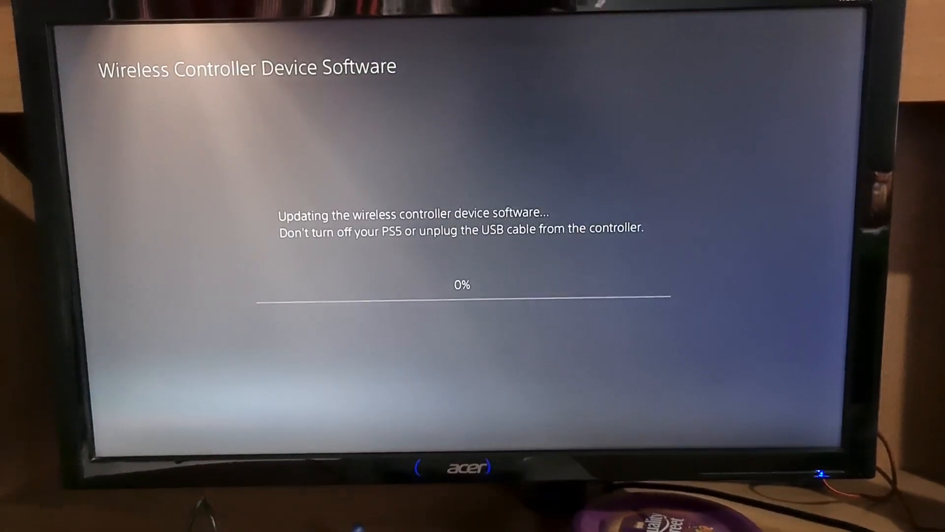